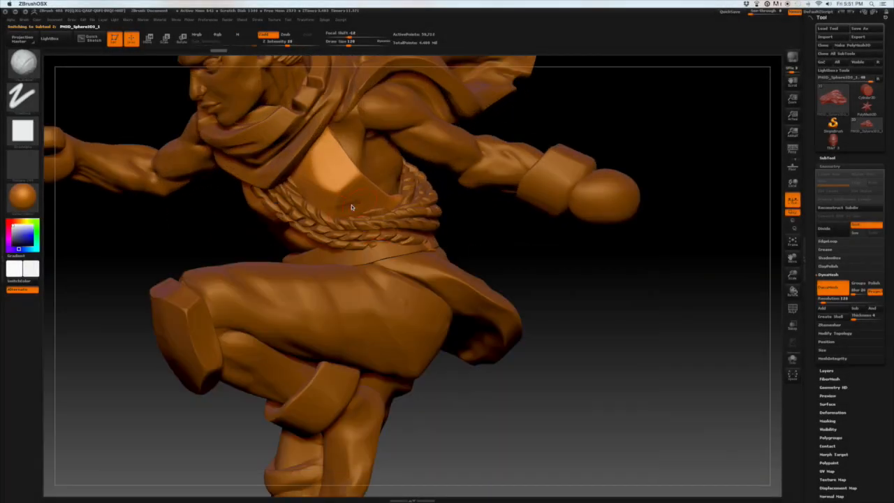
# - Orbit the thief figure to view the pants from both sides before isolating the leg piece
pyautogui.moveTo(352, 207); pyautogui.dragTo(361, 198)
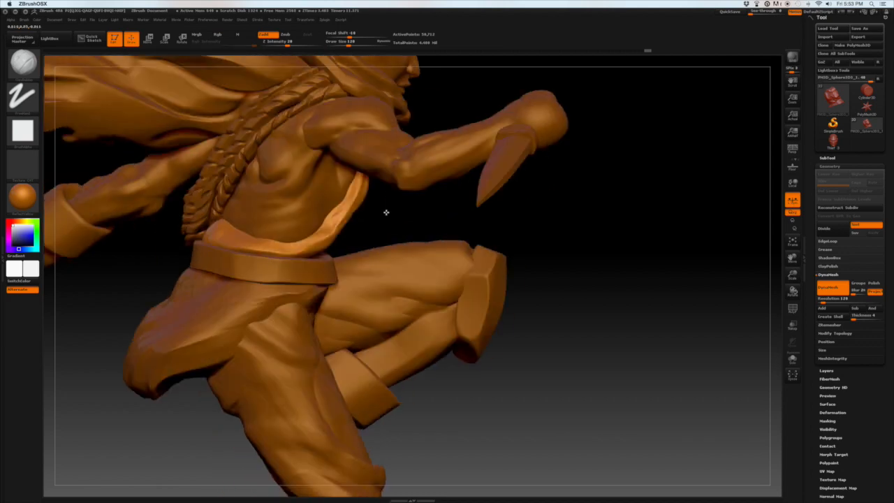
pyautogui.moveTo(386, 212); pyautogui.dragTo(212, 244)
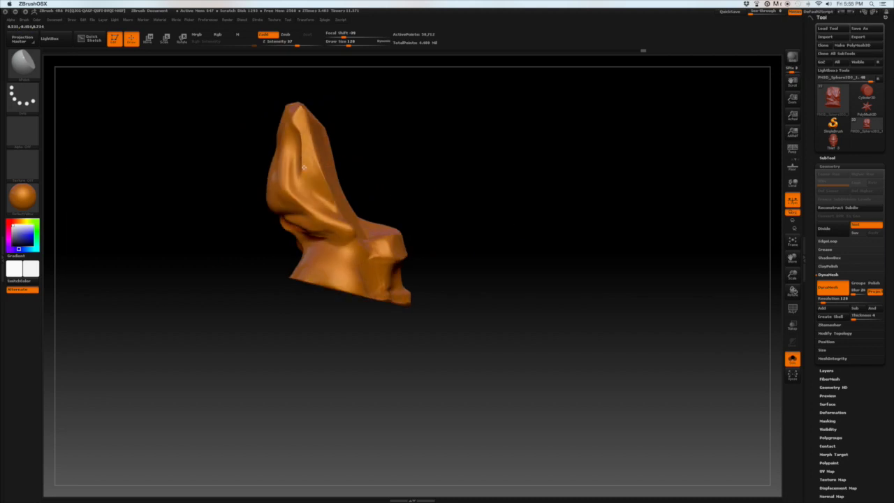
# - Rotate the soloed leg piece to a new angle, then return to the full figure
pyautogui.moveTo(305, 166); pyautogui.dragTo(356, 140)
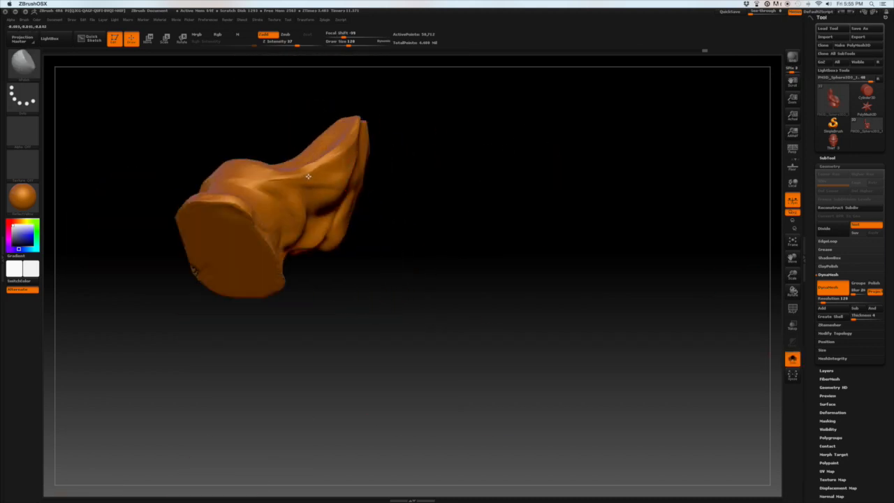
pyautogui.moveTo(307, 176); pyautogui.dragTo(345, 140)
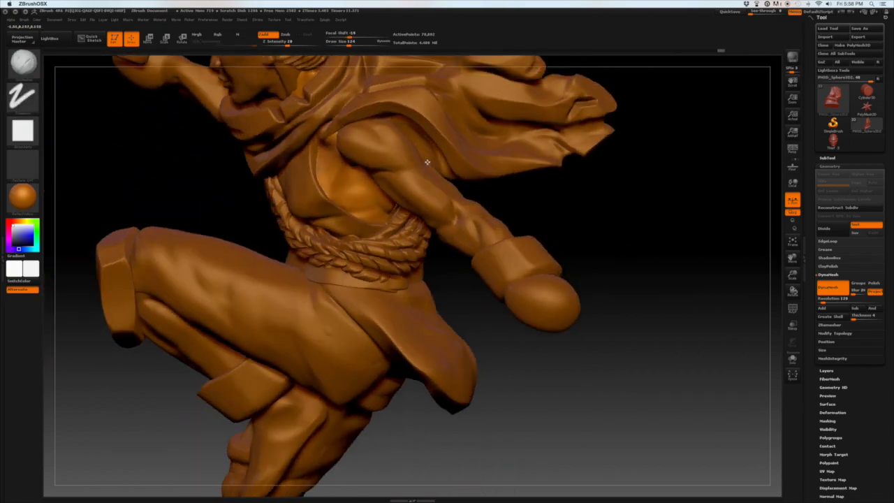
# - Carve cloth folds into the baggy pants, orbiting to check them from behind, below and the side
pyautogui.moveTo(428, 162); pyautogui.dragTo(528, 327)
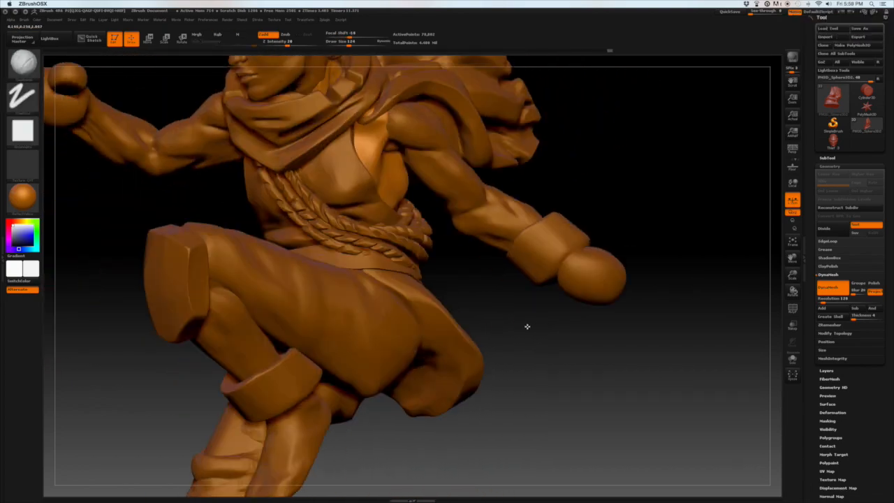
pyautogui.moveTo(527, 327); pyautogui.dragTo(480, 204)
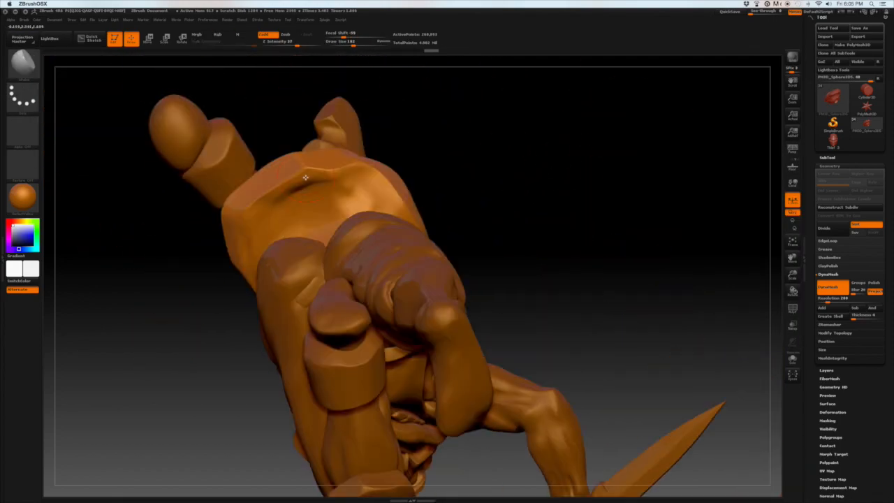
pyautogui.moveTo(304, 179); pyautogui.dragTo(528, 296)
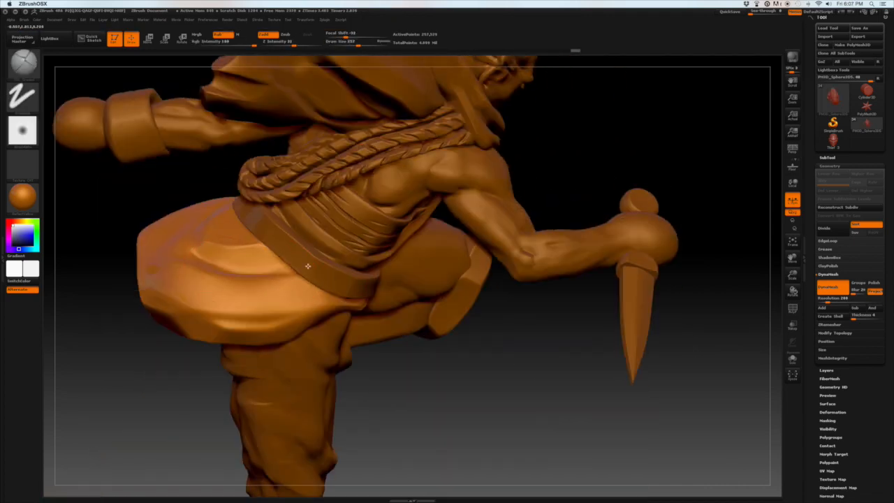
pyautogui.moveTo(307, 266); pyautogui.dragTo(652, 202)
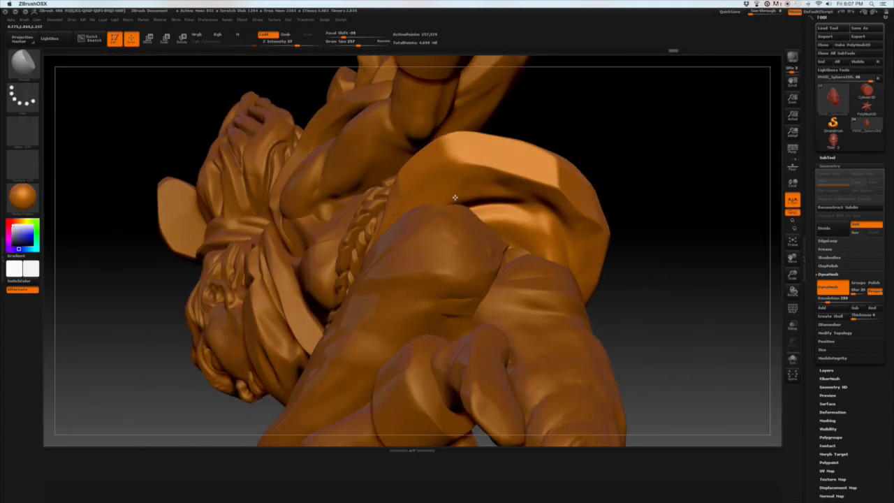
pyautogui.moveTo(455, 199); pyautogui.dragTo(682, 294)
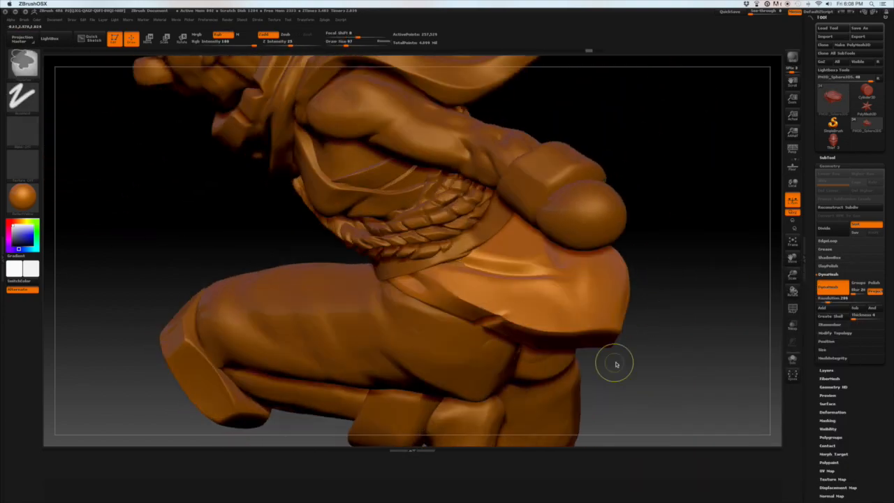
# - Refine folds around the pants and knee pad, facing the knee pad head-on
pyautogui.moveTo(616, 363); pyautogui.dragTo(546, 290)
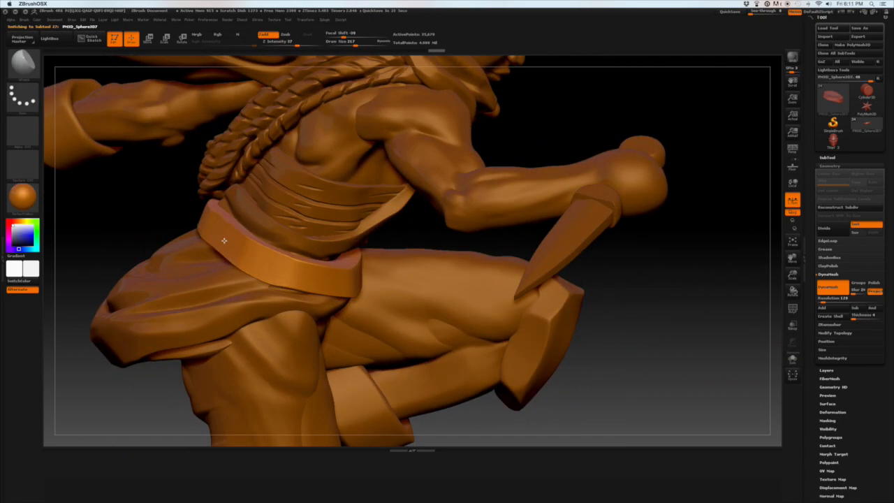
pyautogui.moveTo(224, 240); pyautogui.dragTo(459, 230)
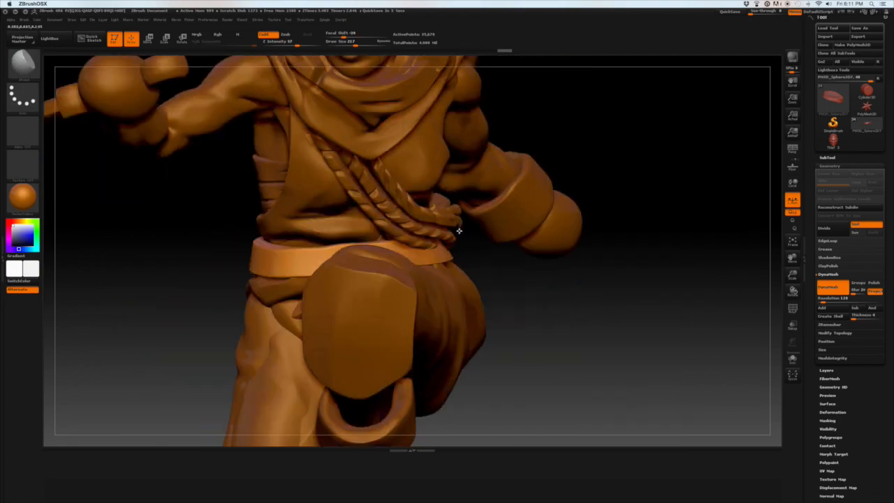
pyautogui.moveTo(459, 232); pyautogui.dragTo(545, 292)
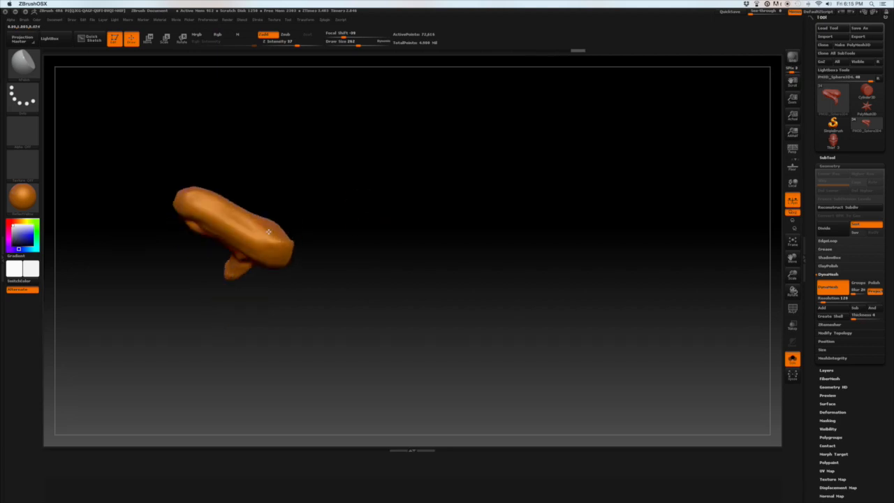
pyautogui.moveTo(268, 230); pyautogui.dragTo(388, 196)
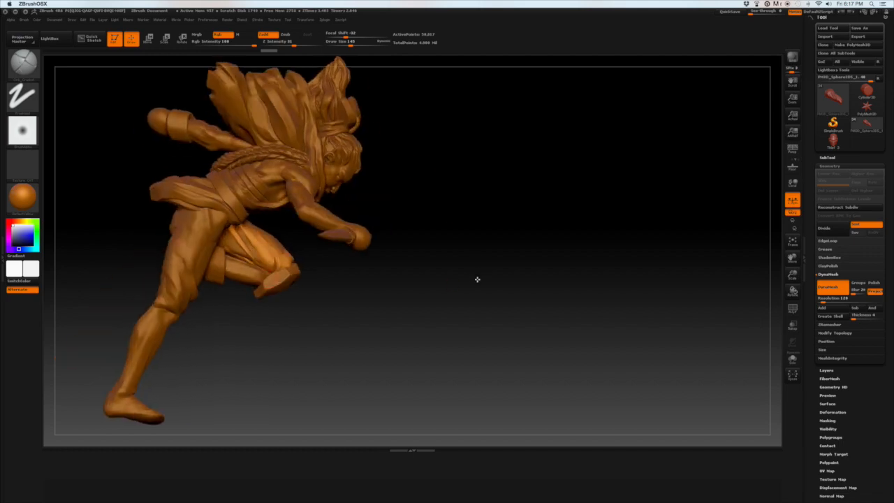
pyautogui.moveTo(478, 280); pyautogui.dragTo(325, 304)
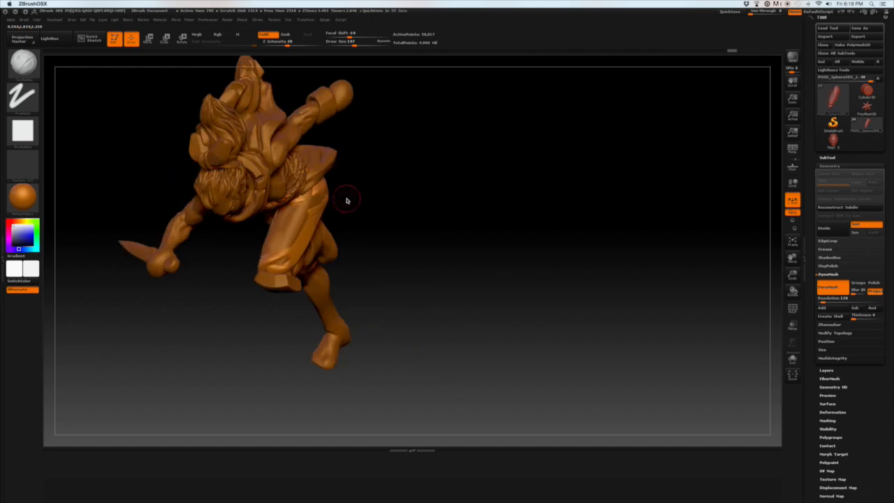
pyautogui.moveTo(347, 201); pyautogui.dragTo(389, 202)
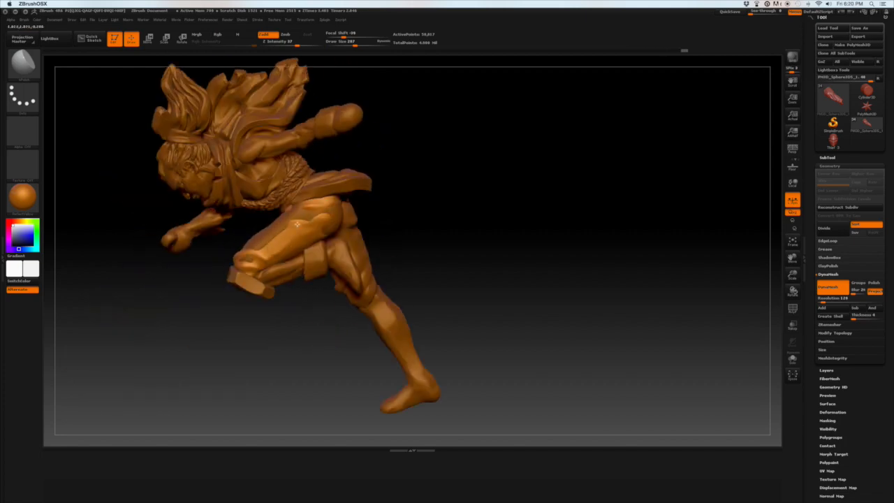
pyautogui.moveTo(296, 224); pyautogui.dragTo(416, 224)
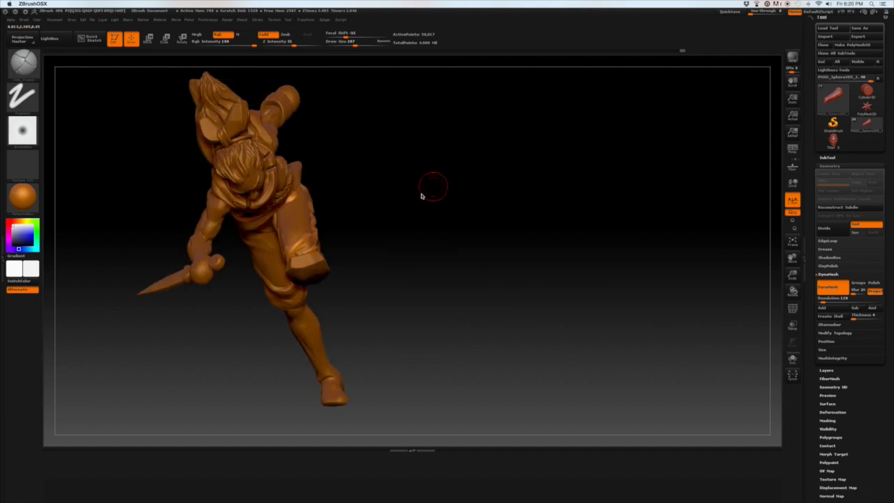
pyautogui.moveTo(419, 196); pyautogui.dragTo(307, 231)
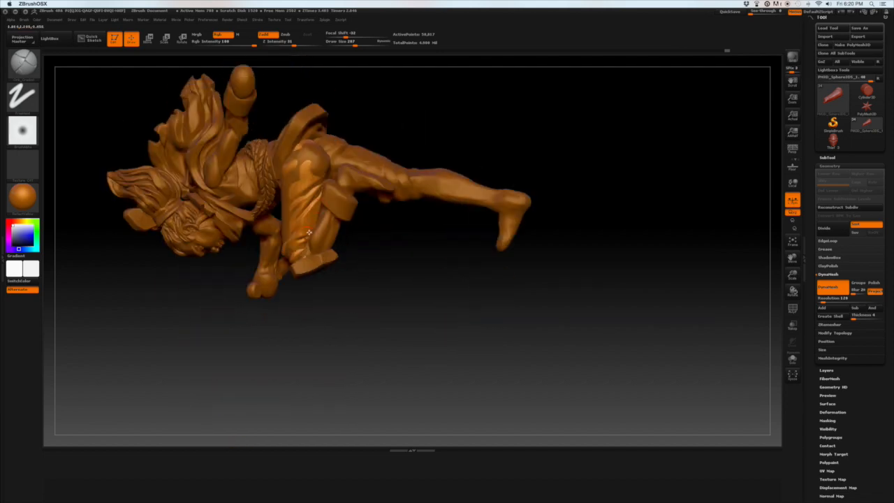
pyautogui.moveTo(314, 231); pyautogui.dragTo(280, 202)
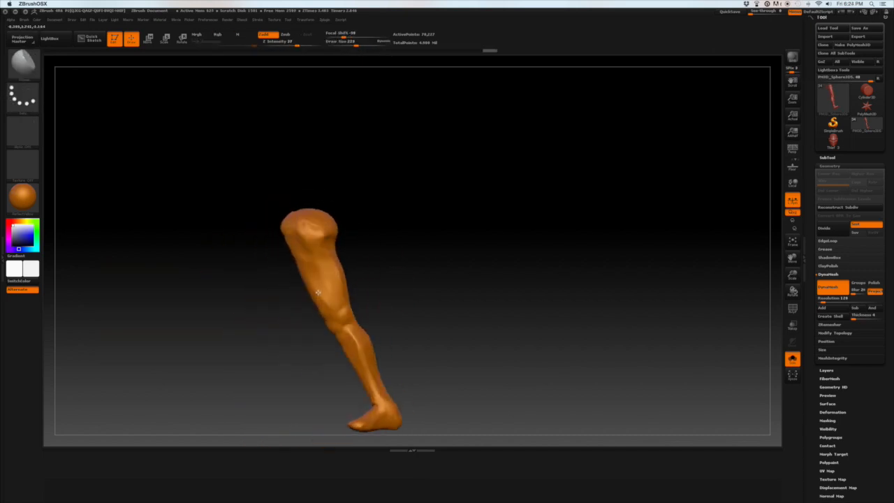
pyautogui.moveTo(319, 292); pyautogui.dragTo(313, 265)
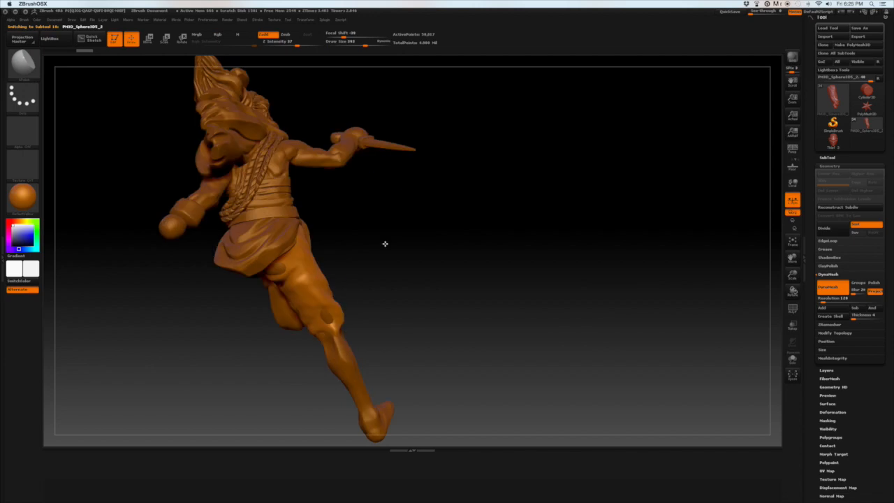
pyautogui.moveTo(384, 243); pyautogui.dragTo(330, 197)
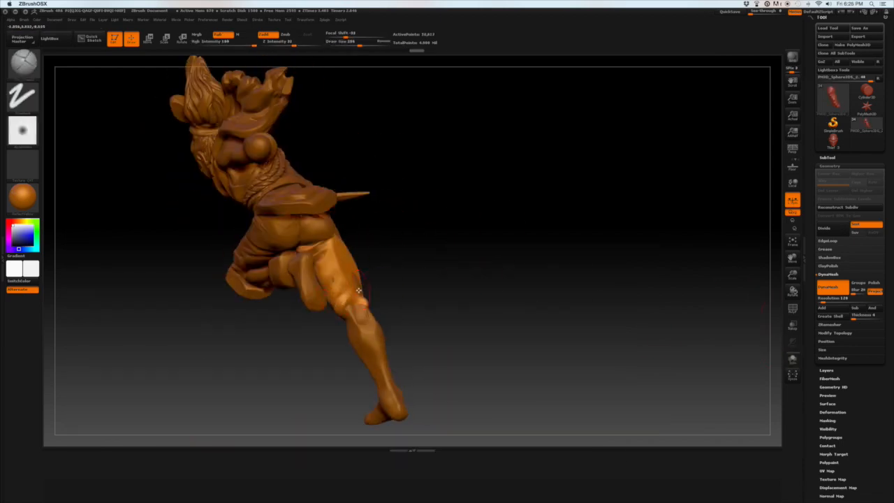
pyautogui.moveTo(357, 289); pyautogui.dragTo(385, 306)
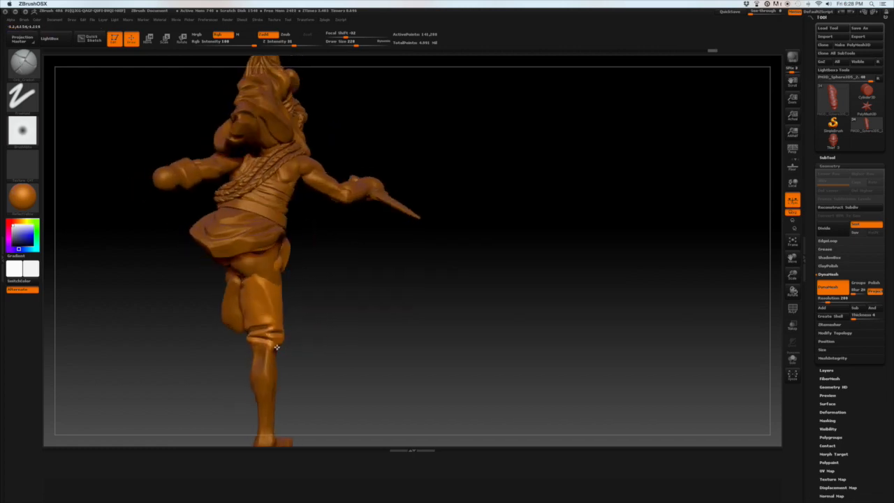
pyautogui.moveTo(279, 342); pyautogui.dragTo(272, 320)
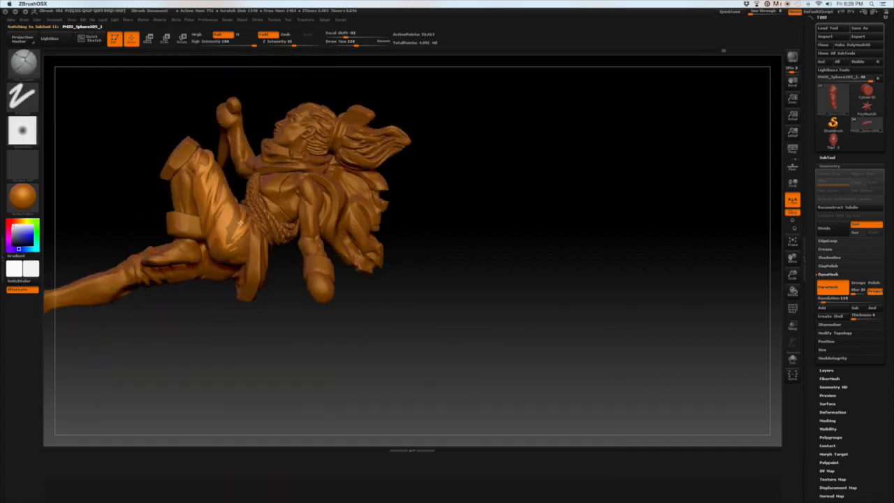
pyautogui.moveTo(280, 210); pyautogui.dragTo(407, 271)
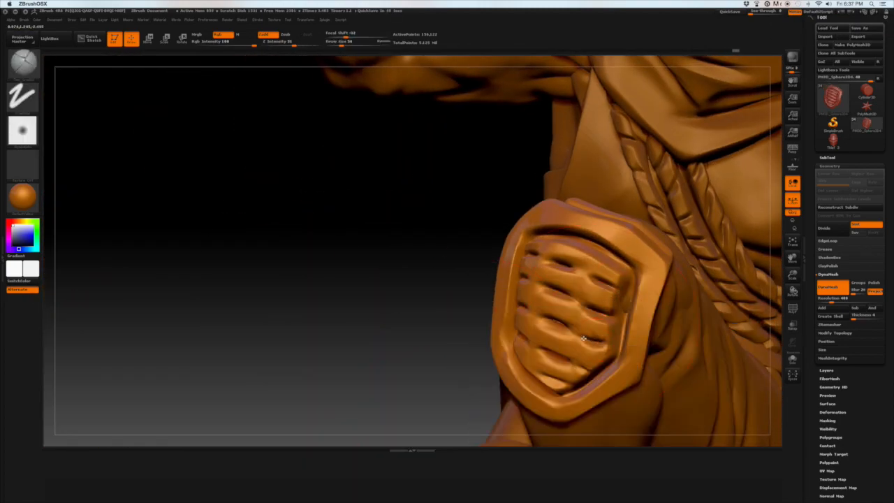
# - Pull back to view the carved knee pad rim and grooves on the raised bent leg
pyautogui.moveTo(584, 341); pyautogui.dragTo(511, 292)
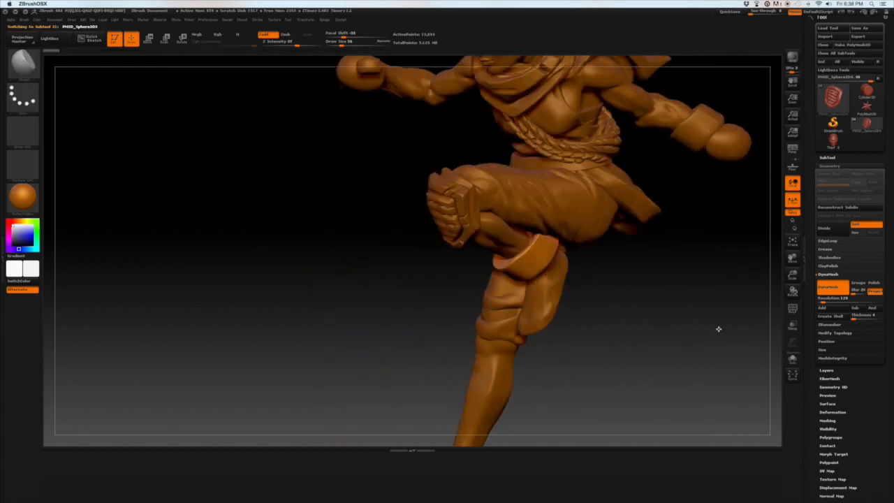
pyautogui.moveTo(718, 330); pyautogui.dragTo(526, 278)
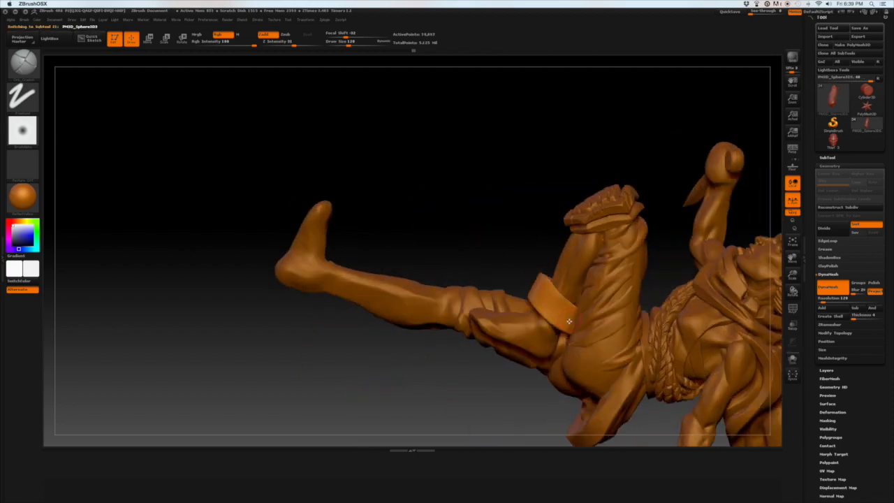
pyautogui.moveTo(569, 321); pyautogui.dragTo(673, 313)
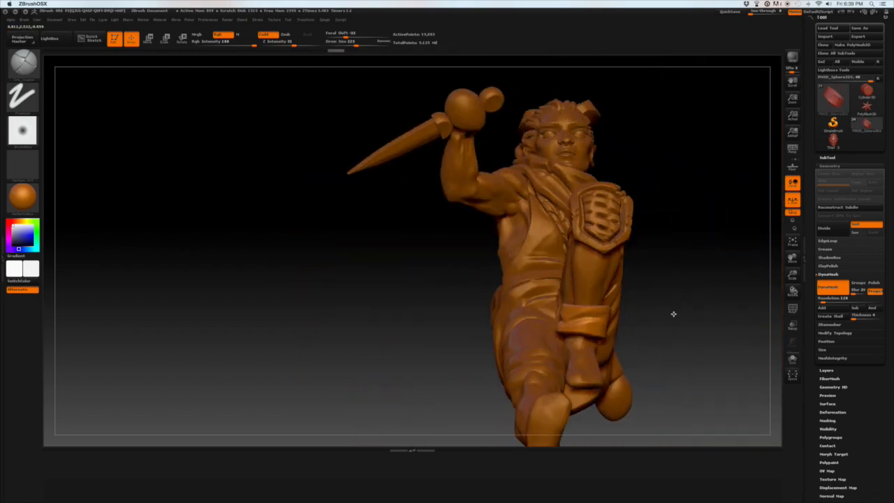
pyautogui.moveTo(673, 313); pyautogui.dragTo(656, 342)
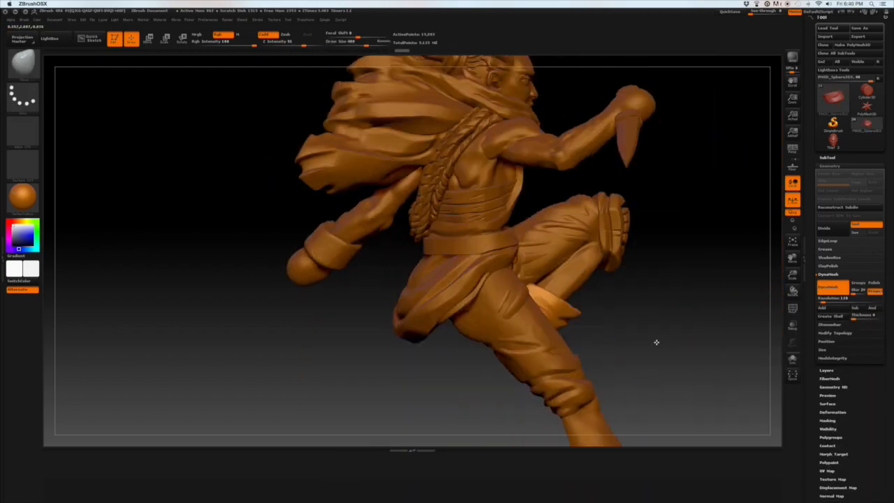
pyautogui.moveTo(657, 342); pyautogui.dragTo(586, 314)
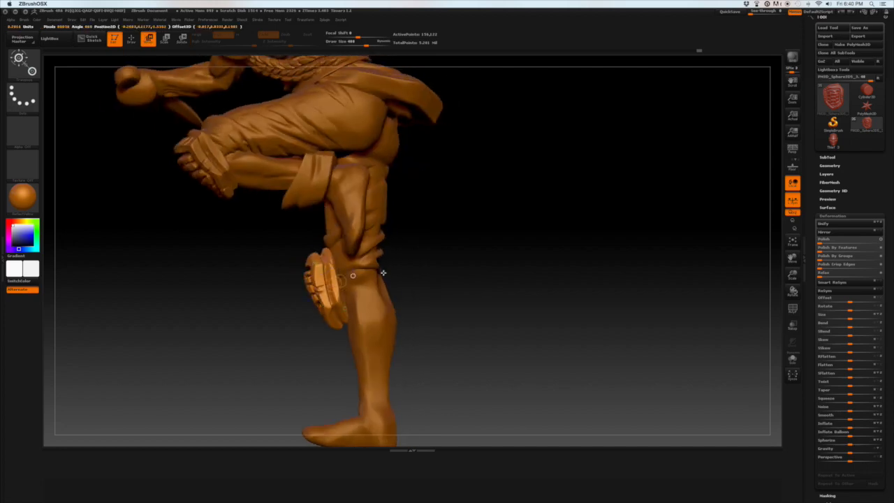
# - Sculpt the back leg's knee pad and pant folds to match the first leg
pyautogui.moveTo(383, 272); pyautogui.dragTo(418, 310)
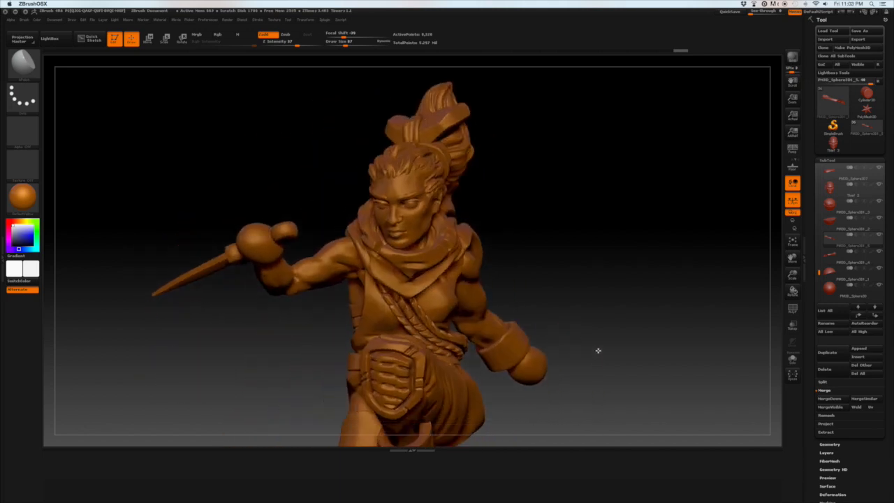
pyautogui.moveTo(598, 351); pyautogui.dragTo(570, 273)
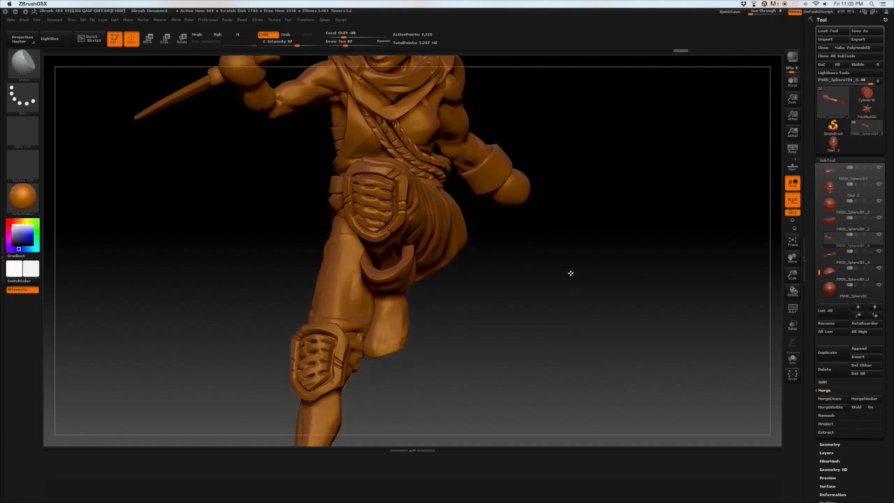
pyautogui.moveTo(570, 272); pyautogui.dragTo(522, 328)
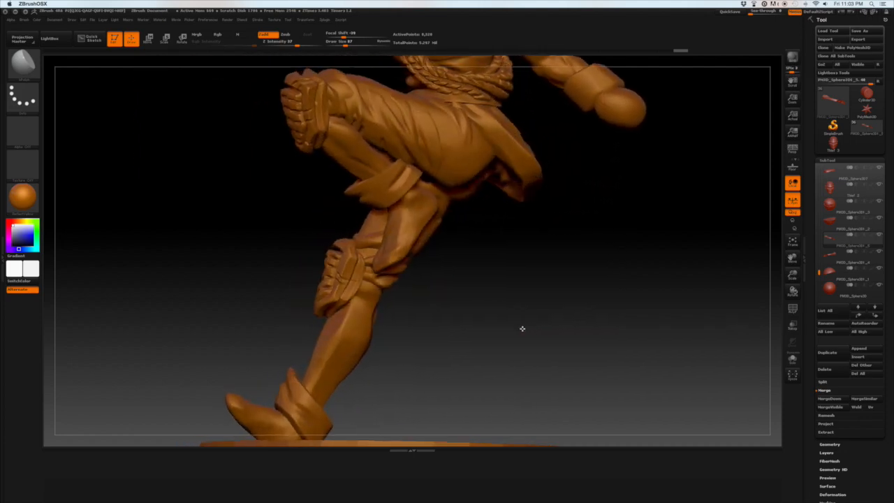